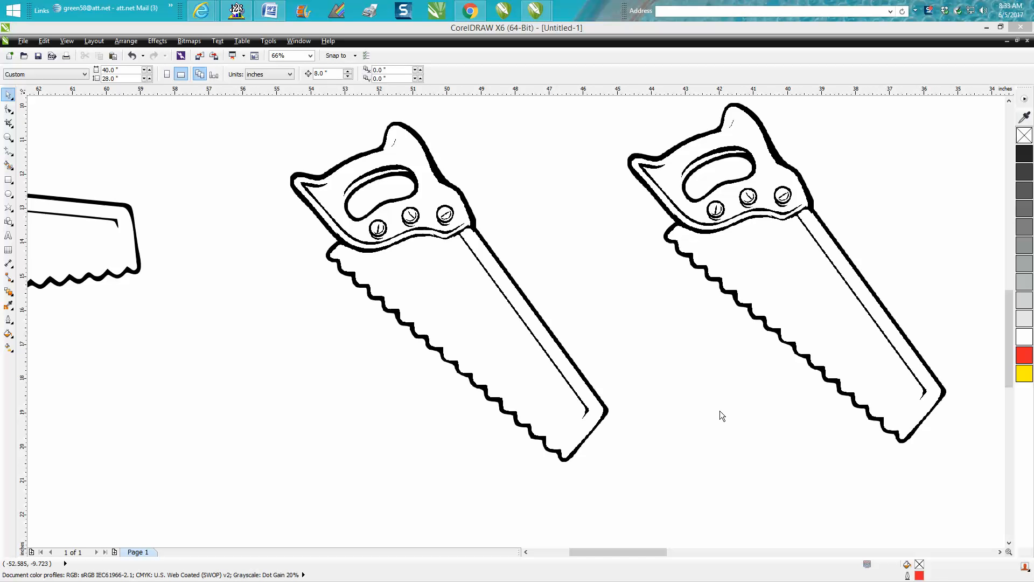
pyautogui.moveTo(480, 333)
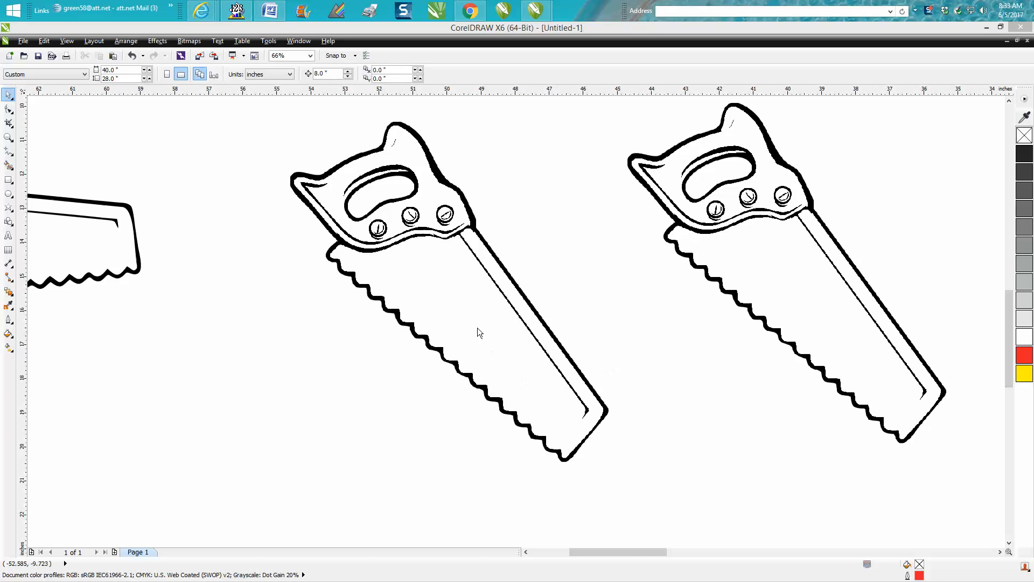
pyautogui.moveTo(453, 296)
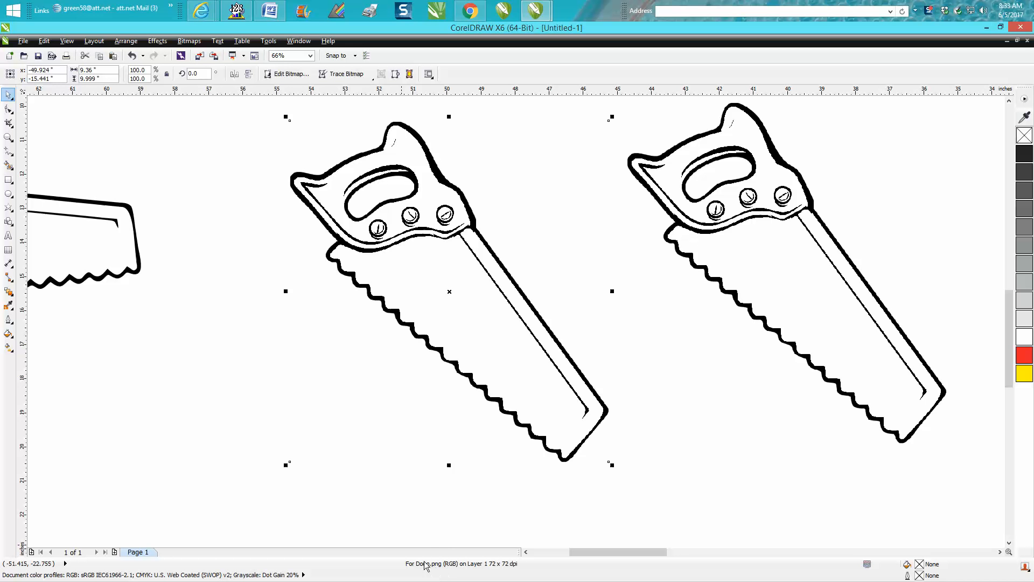
pyautogui.moveTo(345, 91)
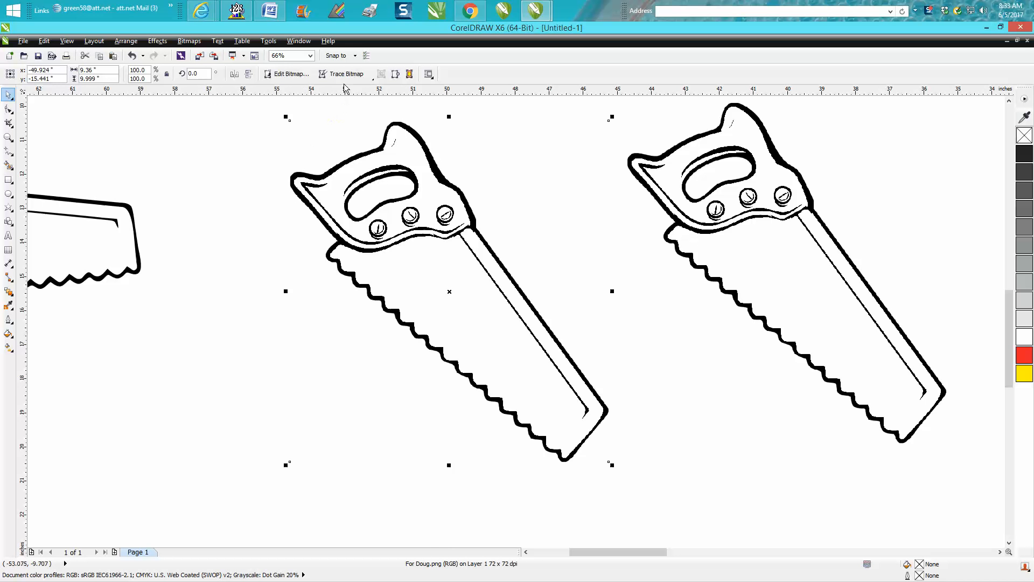
pyautogui.moveTo(236, 55)
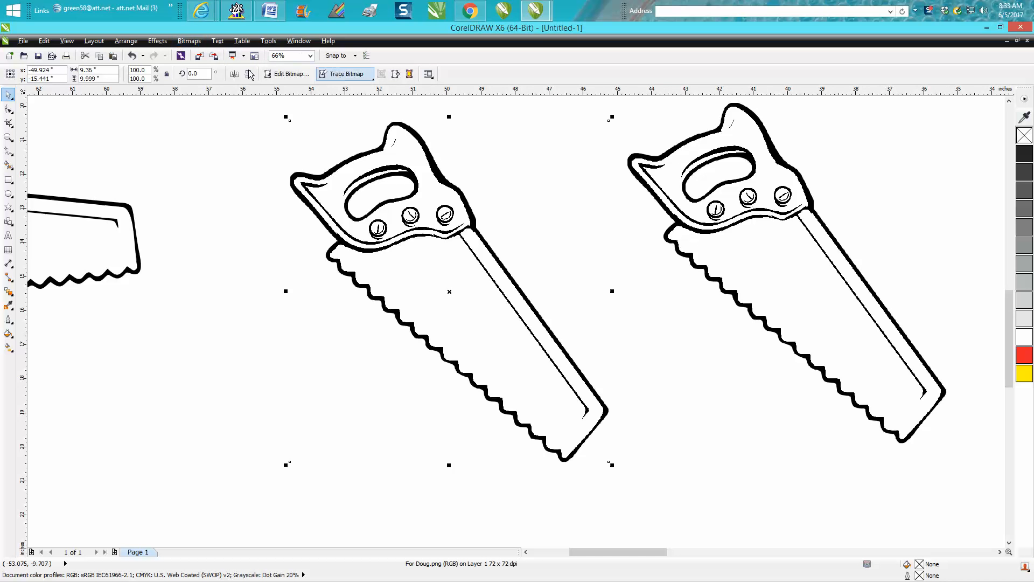
# - Outline-trace the middle saw picture as Clipart with default PowerTRACE settings, producing 15 vector objects
pyautogui.click(190, 41)
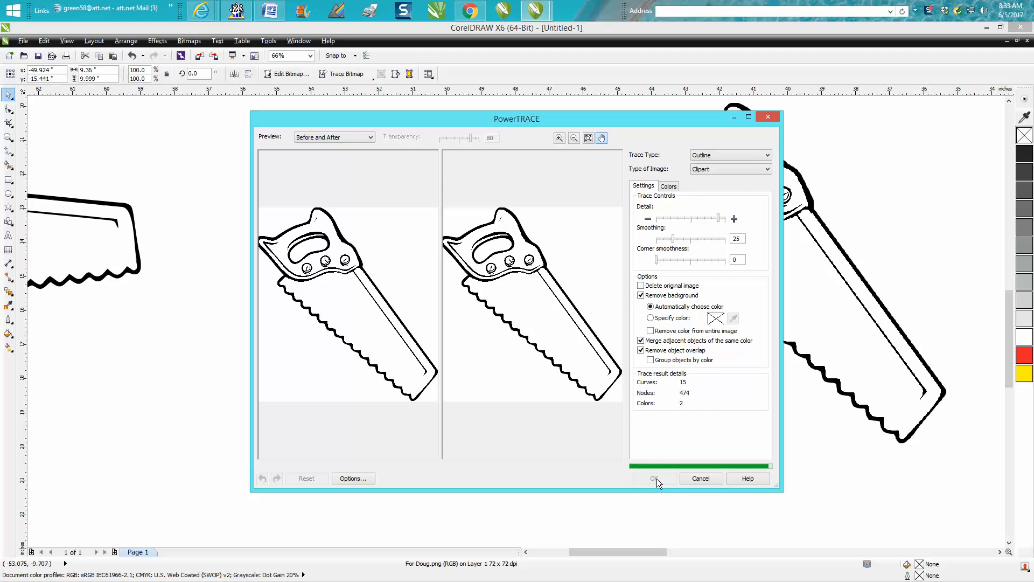
pyautogui.click(653, 479)
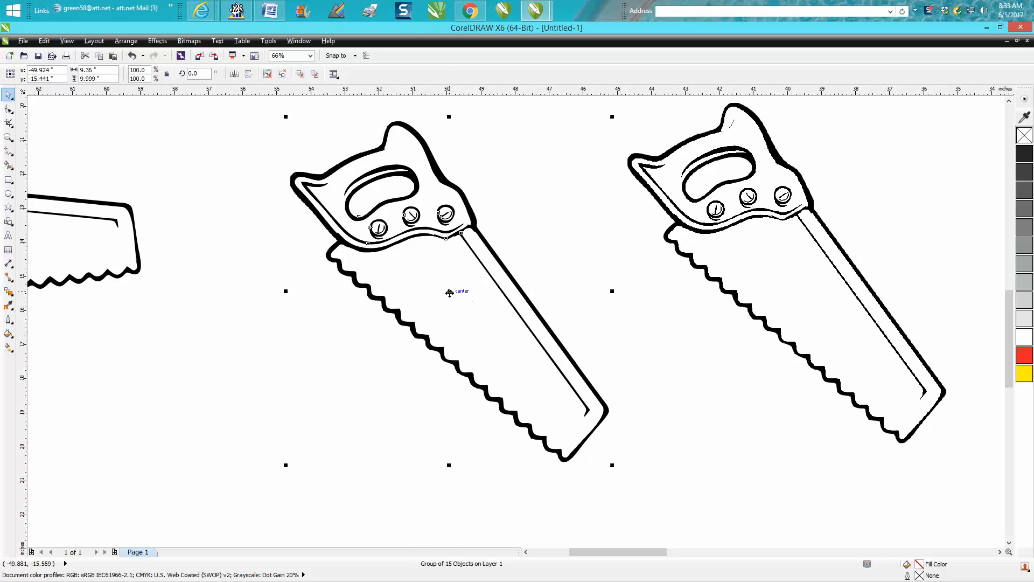
# - Move the traced saw group aside from the originals, combine it into one curve lying horizontally, and deselect
pyautogui.moveTo(449, 292); pyautogui.dragTo(302, 410)
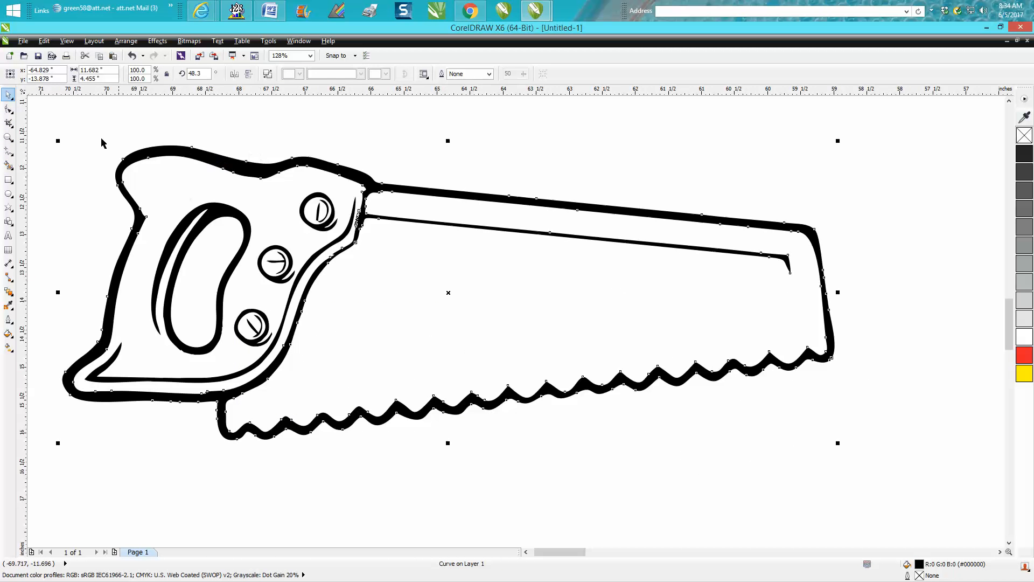
pyautogui.click(125, 41)
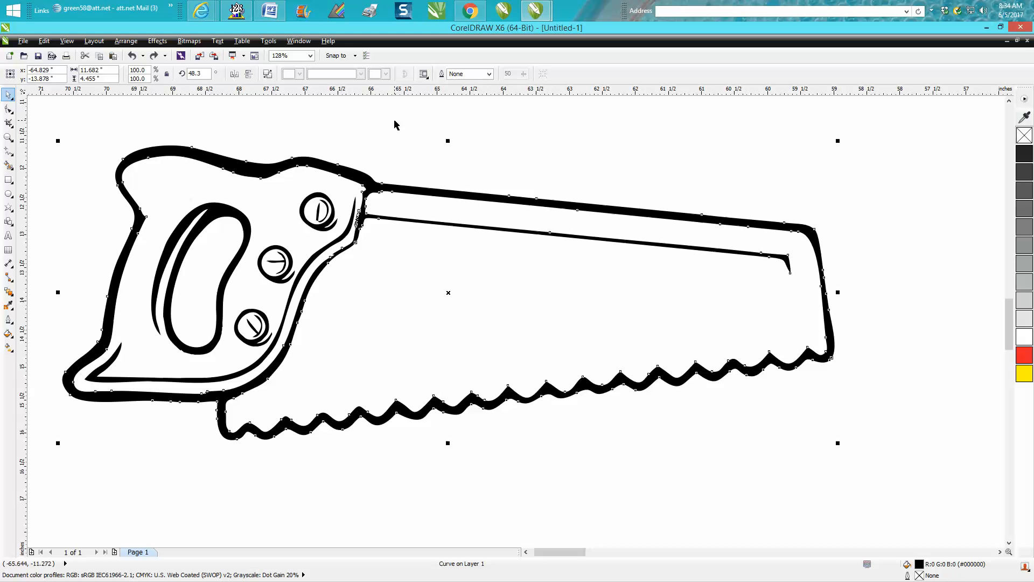
pyautogui.moveTo(636, 188)
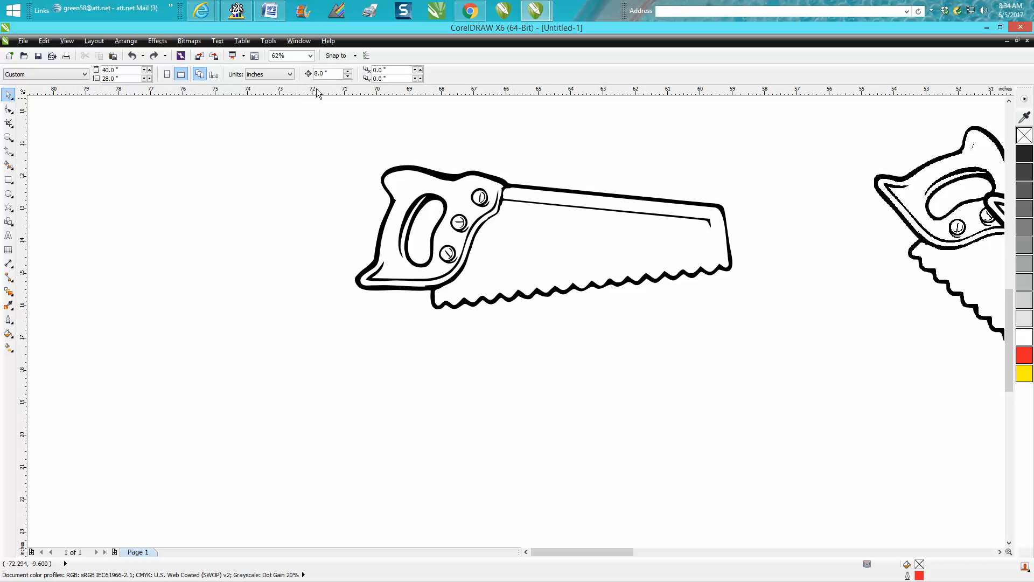
# - Set nudge to 5, draw a rectangle around the saw and Smart Fill the gap yellow
pyautogui.write('55 "')
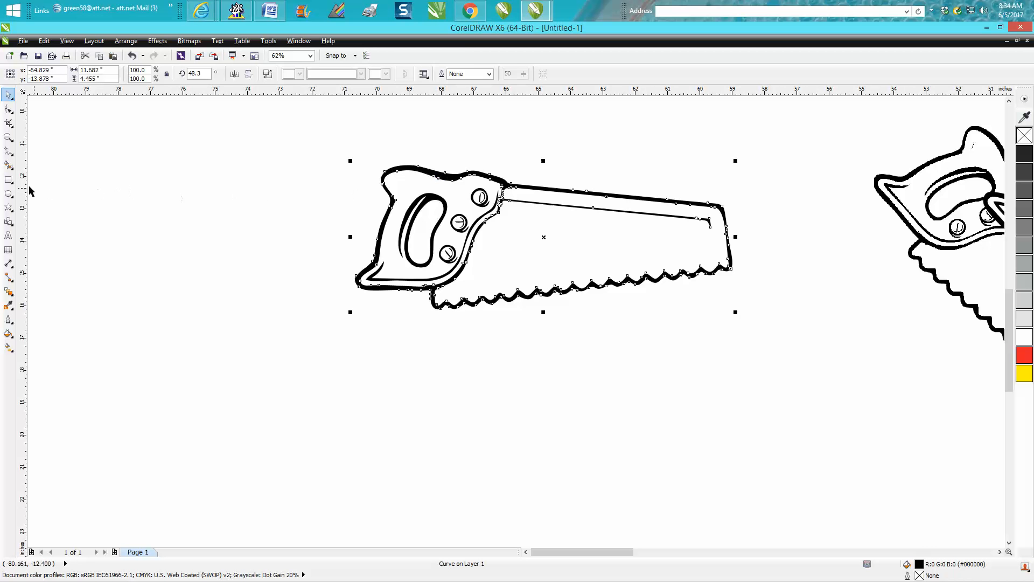
pyautogui.click(8, 179)
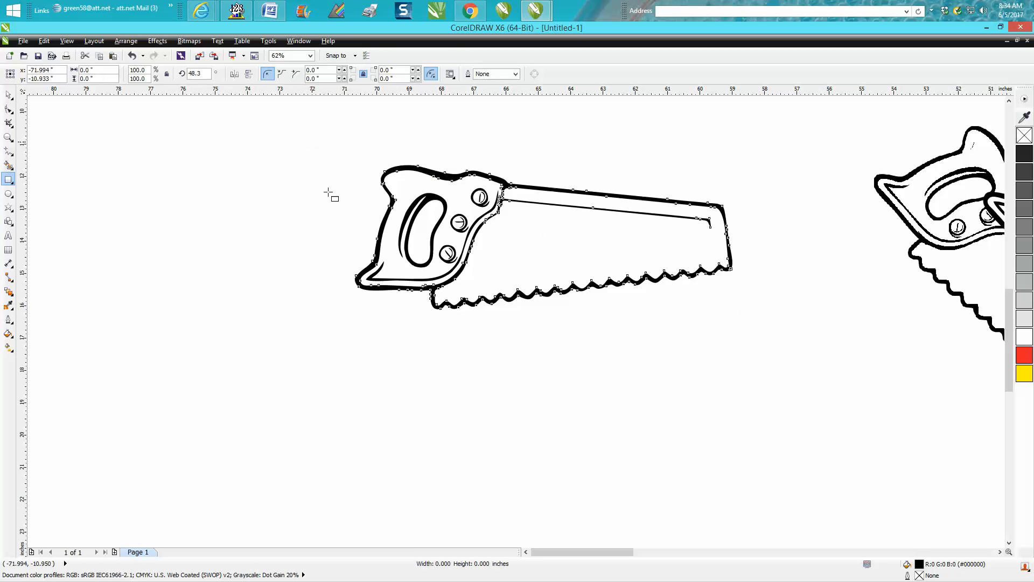
pyautogui.moveTo(330, 192); pyautogui.dragTo(768, 341)
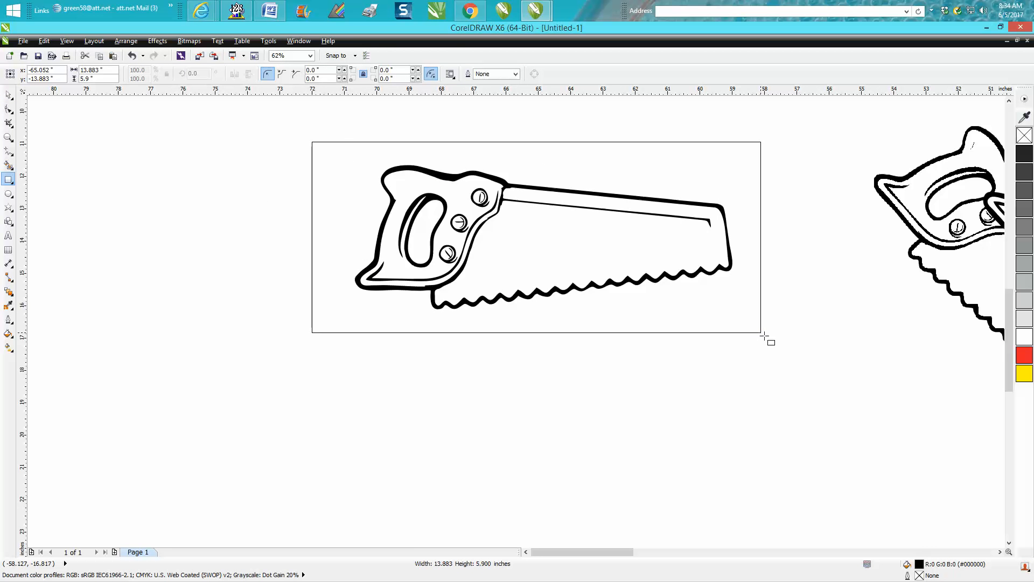
pyautogui.click(10, 165)
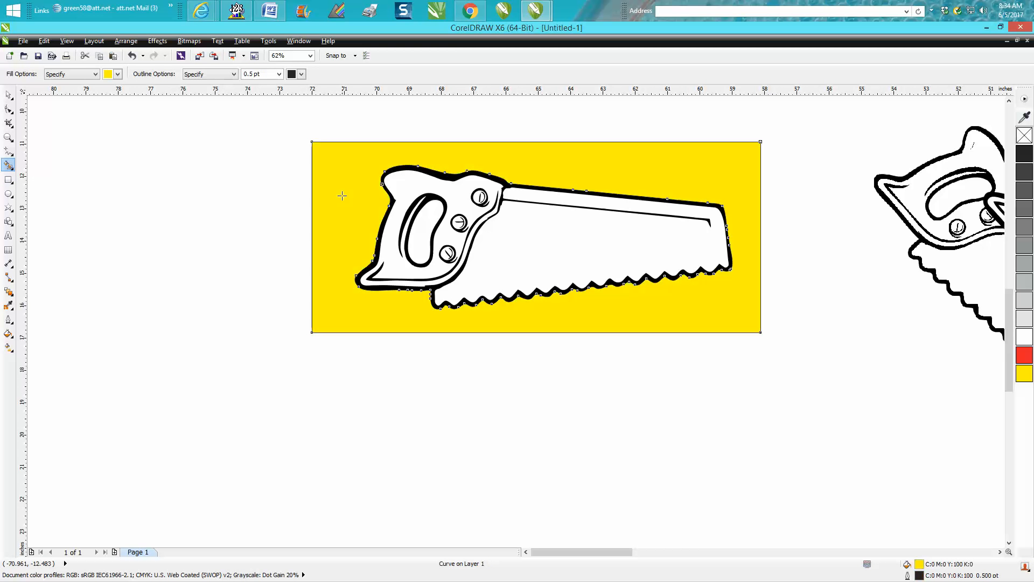
# - Move the yellow fill below the saw, pull out the red saw silhouette and remove its fill
pyautogui.click(9, 95)
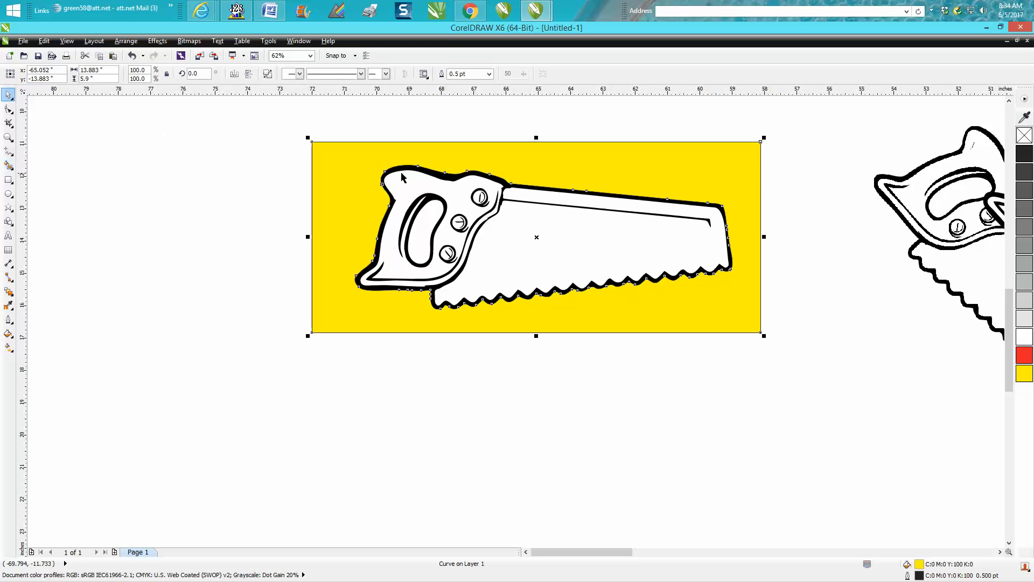
pyautogui.moveTo(535, 236); pyautogui.dragTo(536, 397)
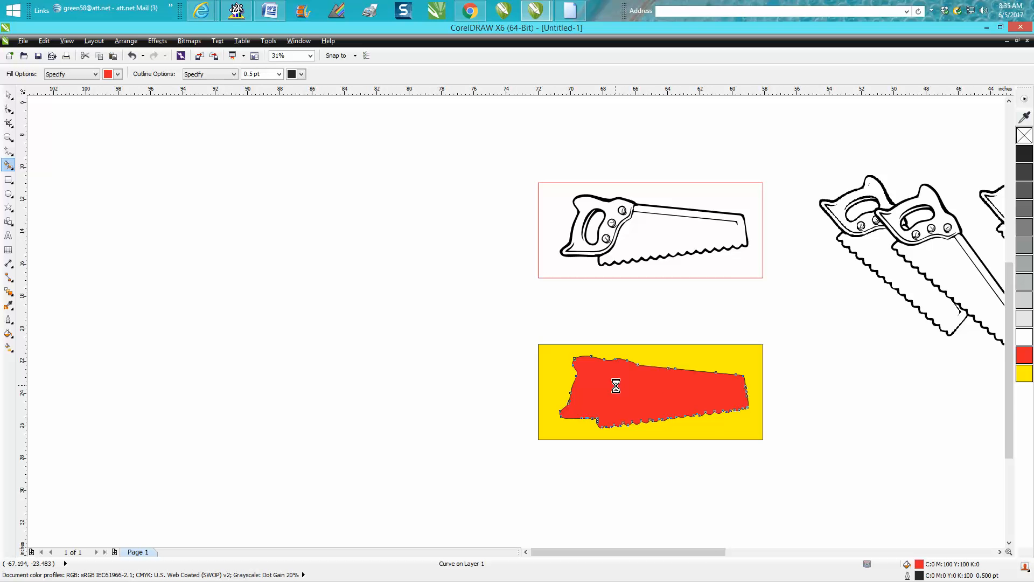
pyautogui.moveTo(616, 386); pyautogui.dragTo(410, 388)
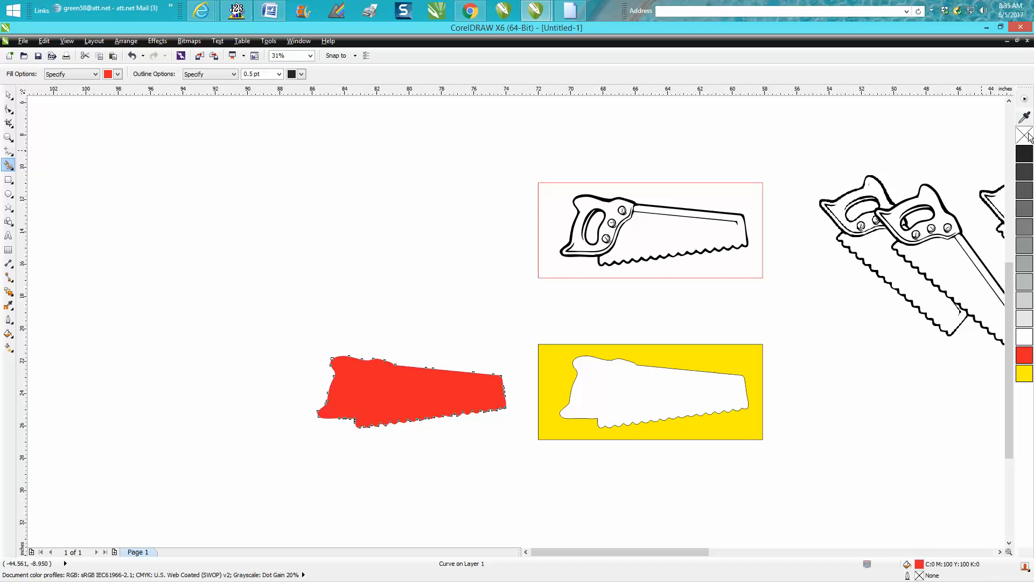
pyautogui.click(1024, 136)
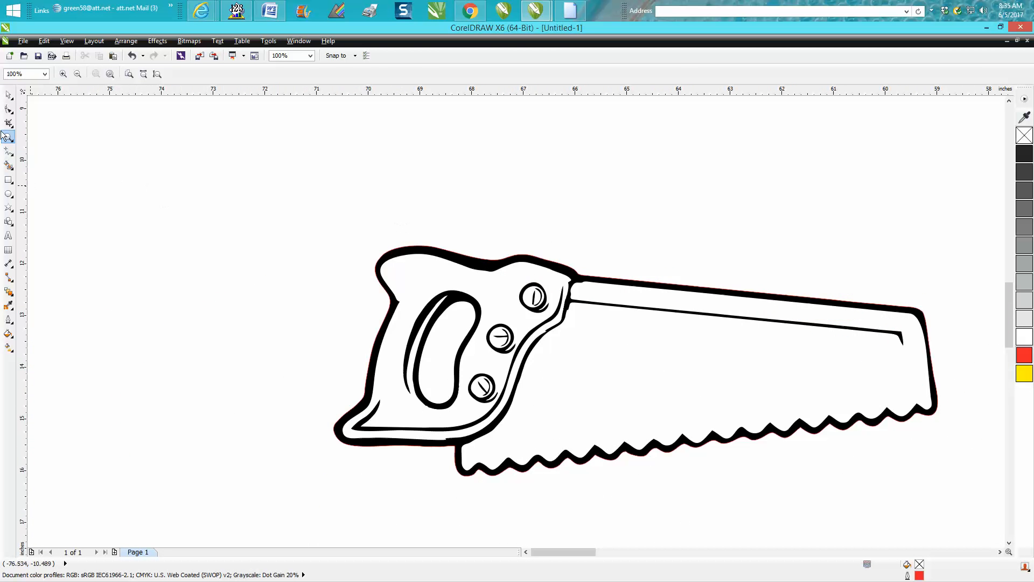
# - Smart Fill the handle hole as a new shape and drag it out as an unfilled red hairline outline
pyautogui.click(8, 95)
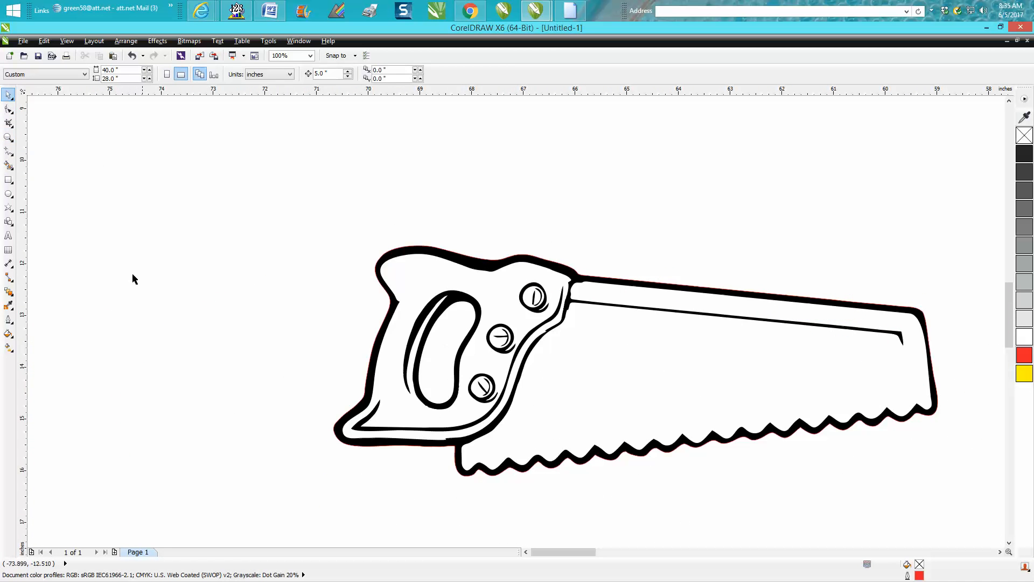
pyautogui.click(10, 164)
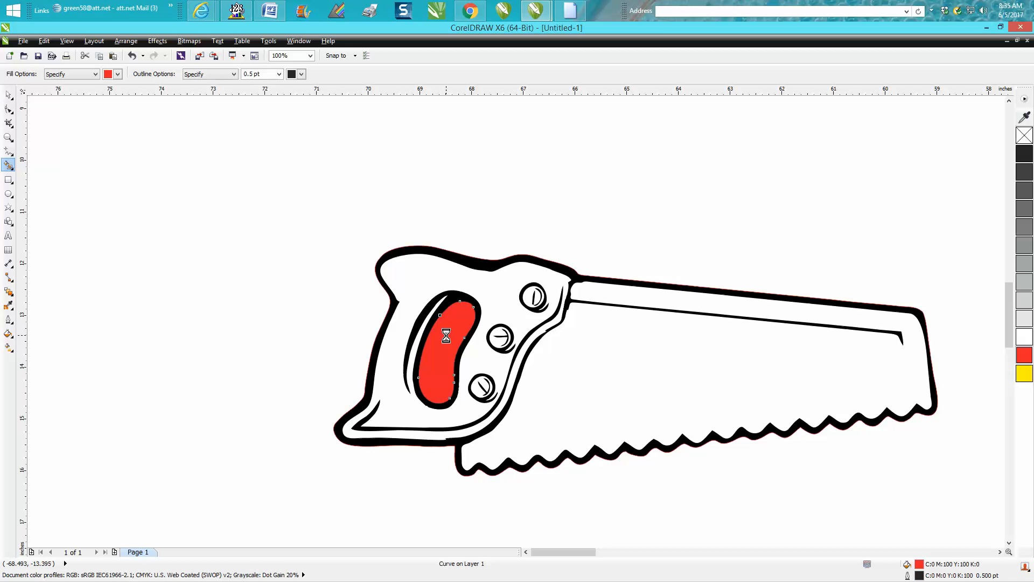
pyautogui.moveTo(445, 336); pyautogui.dragTo(187, 354)
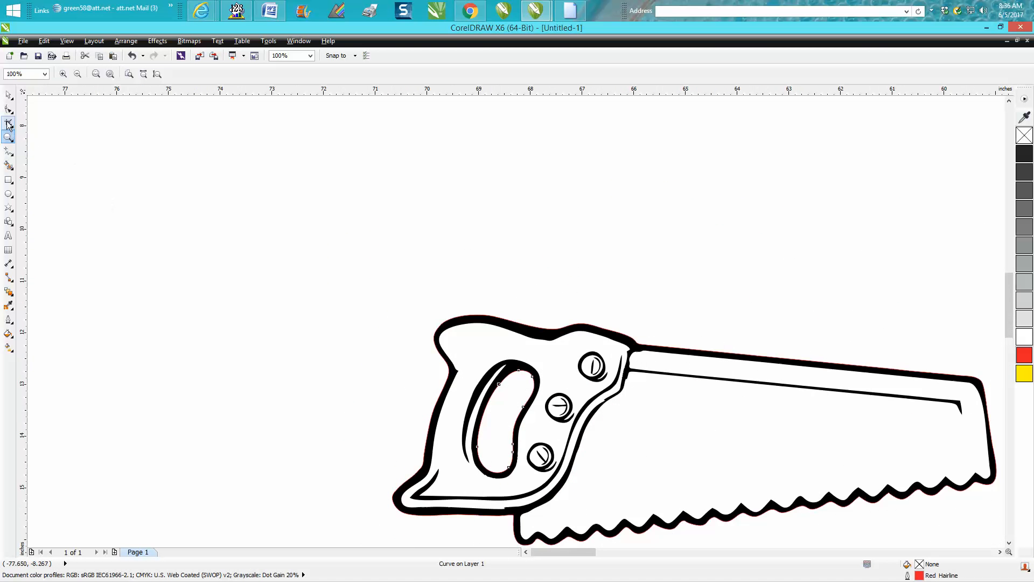
# - Delete stray nodes on the saw handle with the Shape tool, leaving 151 nodes on 3 subpaths
pyautogui.click(9, 110)
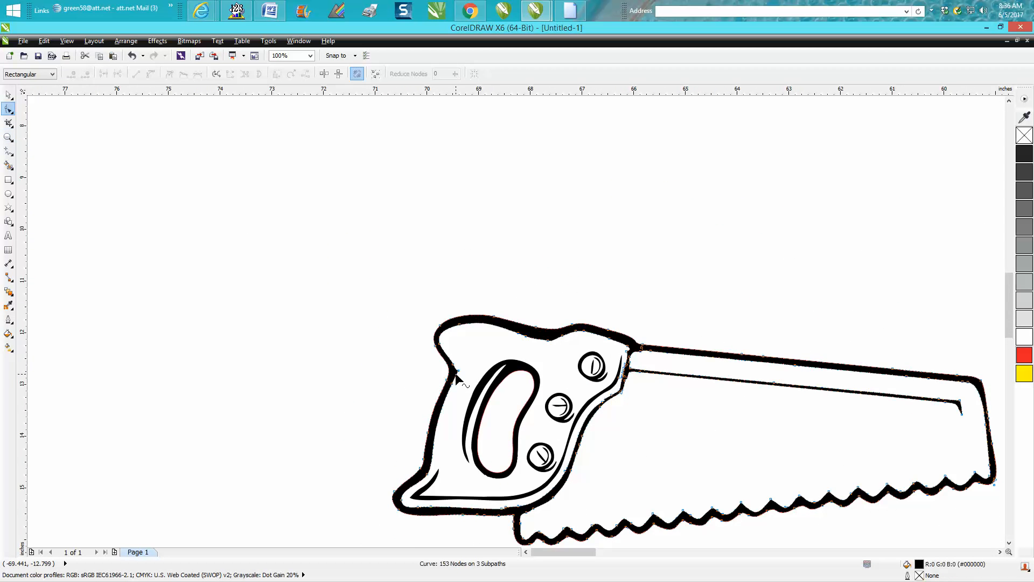
pyautogui.click(9, 137)
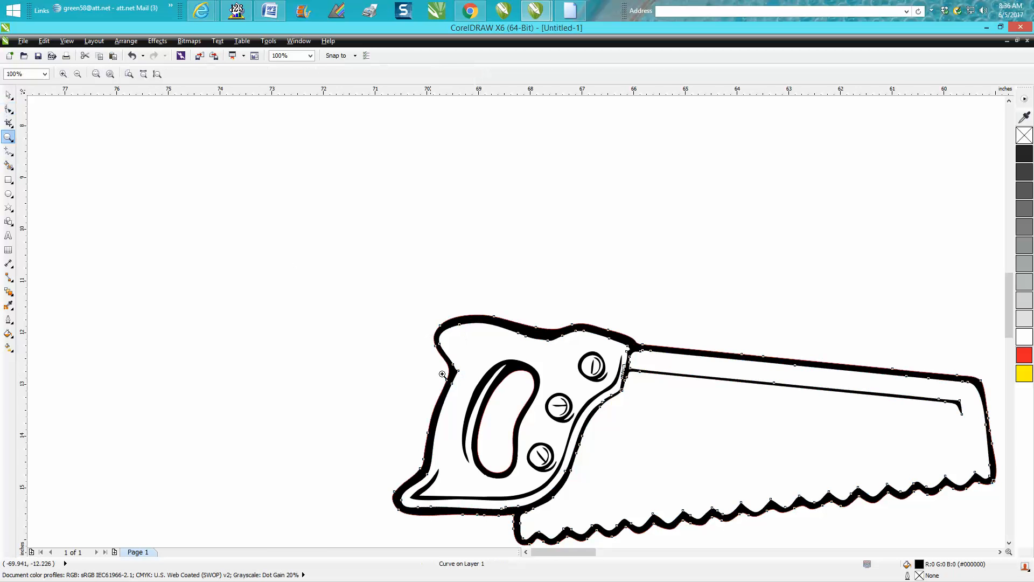
pyautogui.click(443, 374)
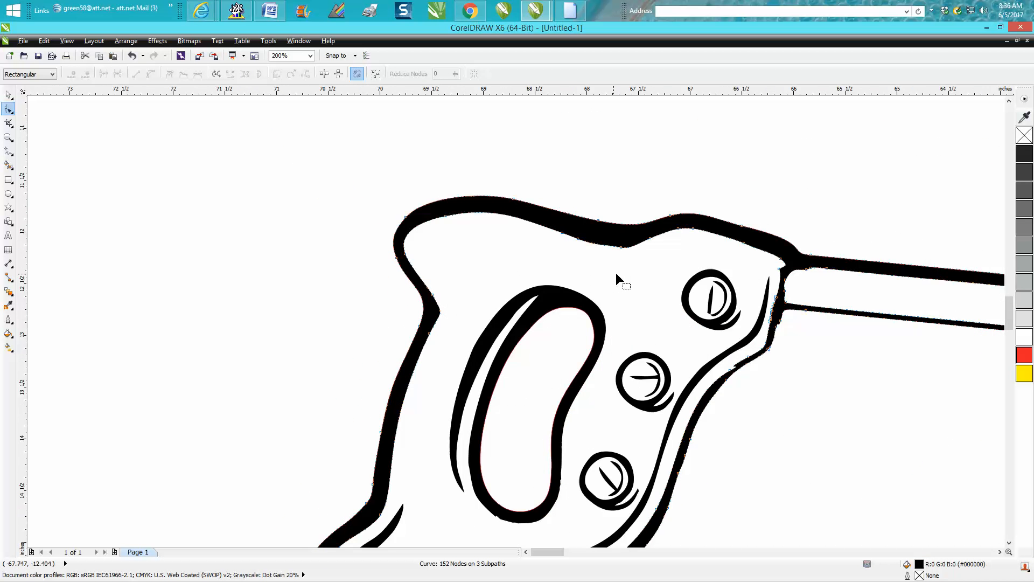
pyautogui.moveTo(782, 277)
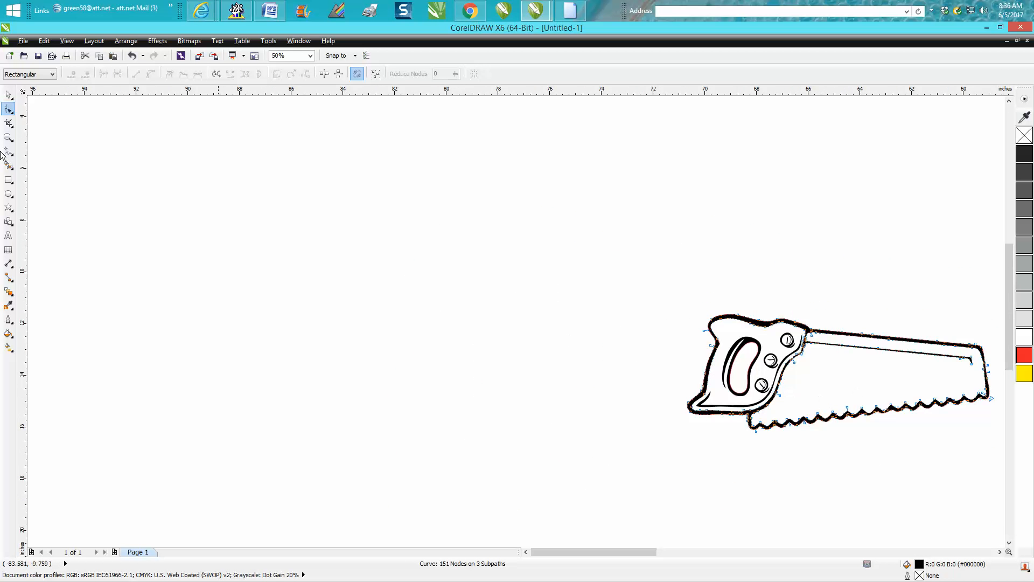
pyautogui.click(9, 108)
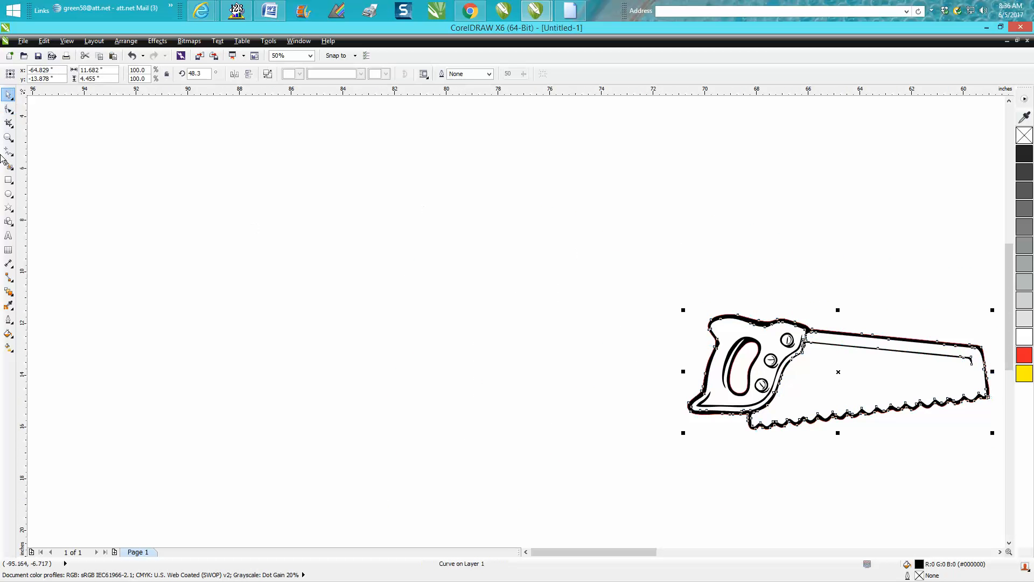
pyautogui.click(9, 137)
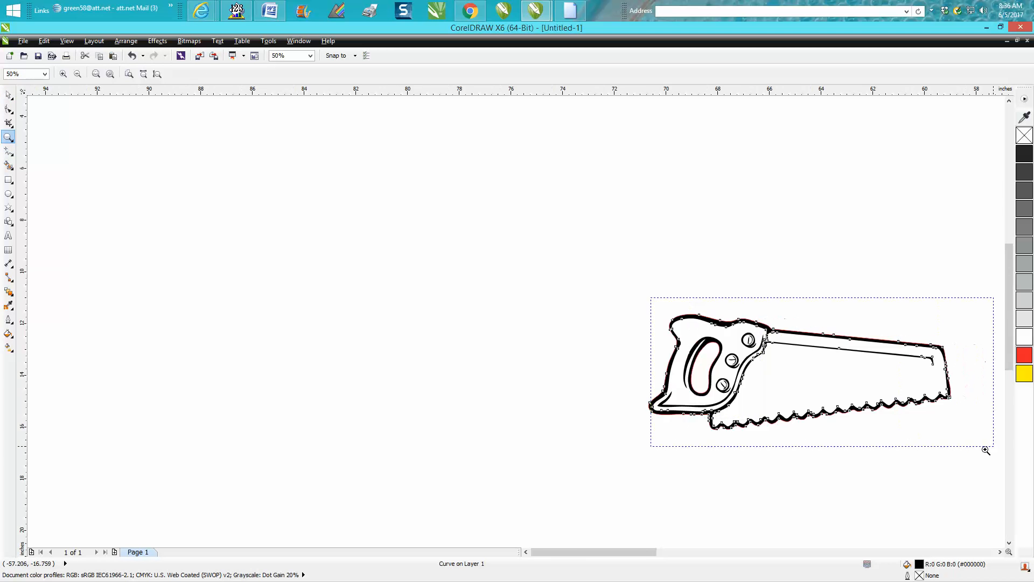